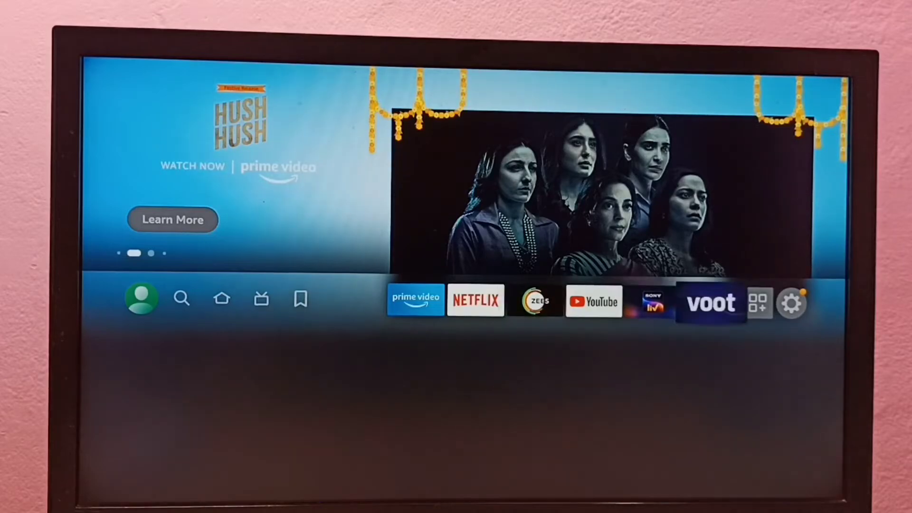
Select the Settings gear icon on the Fire TV home screen
{"action": "left_click", "coordinate": [791, 301]}
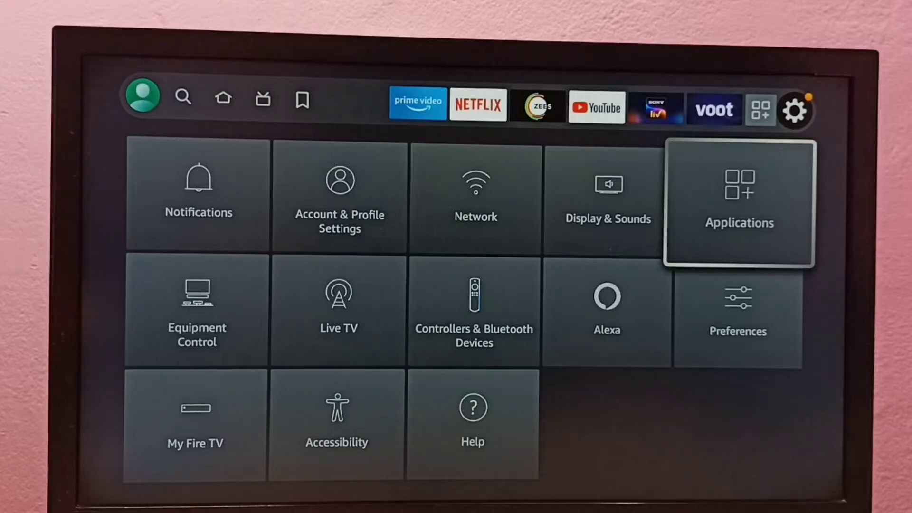
Go through Applications to the installed apps list and select Netflix
{"action": "left_click", "coordinate": [739, 201]}
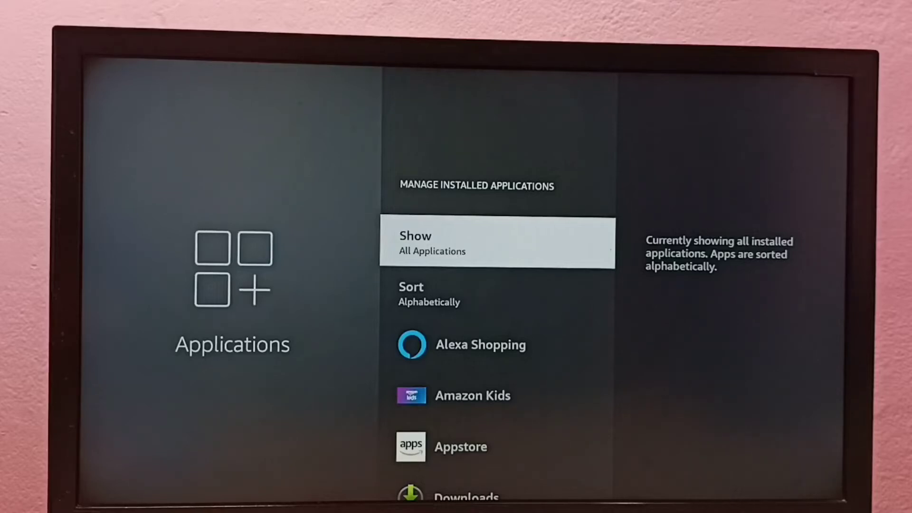
{"action": "scroll", "scroll_direction": "down", "scroll_amount": 3}
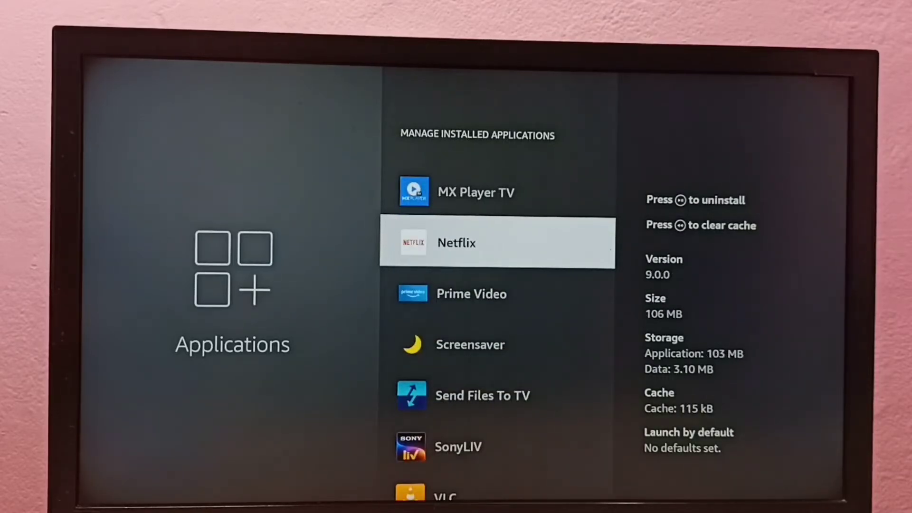
{"action": "left_click", "coordinate": [495, 242]}
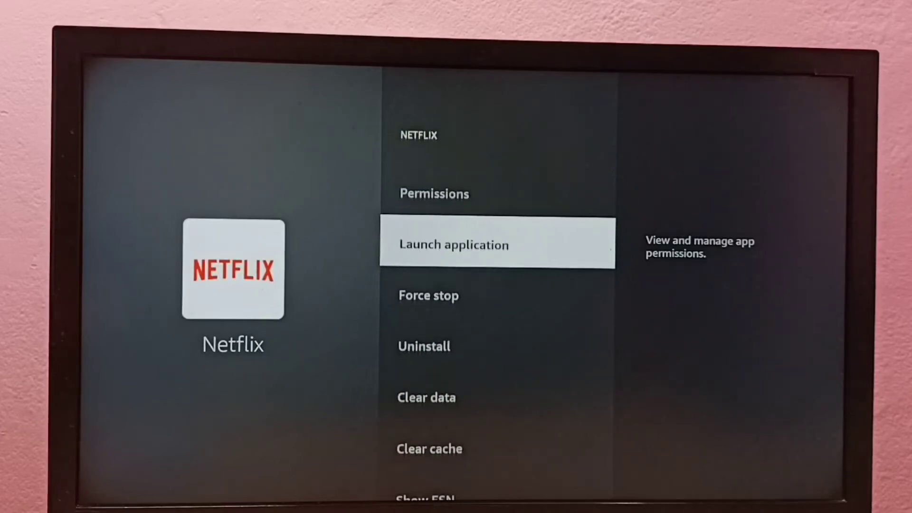
Run Clear cache on Netflix, dropping its cache from 115 kB to 0 B
{"action": "scroll", "scroll_direction": "down", "scroll_amount": 3}
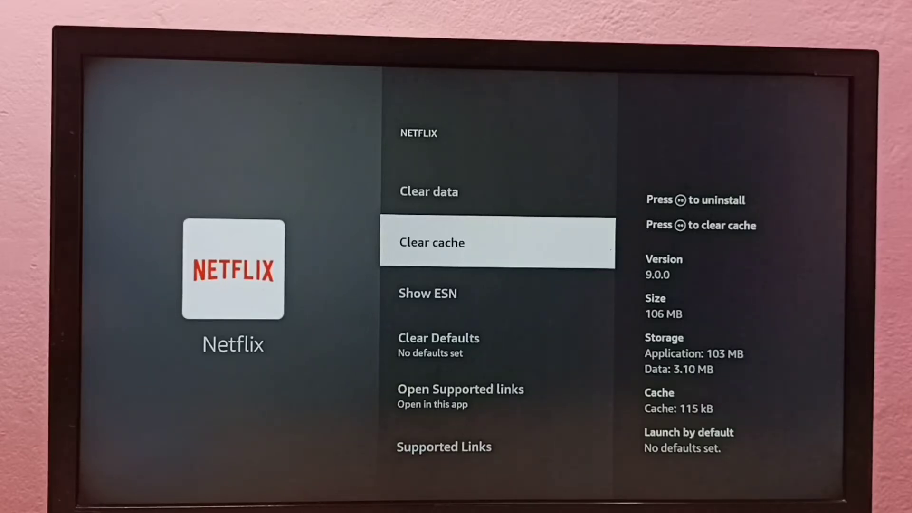
{"action": "left_click", "coordinate": [497, 242]}
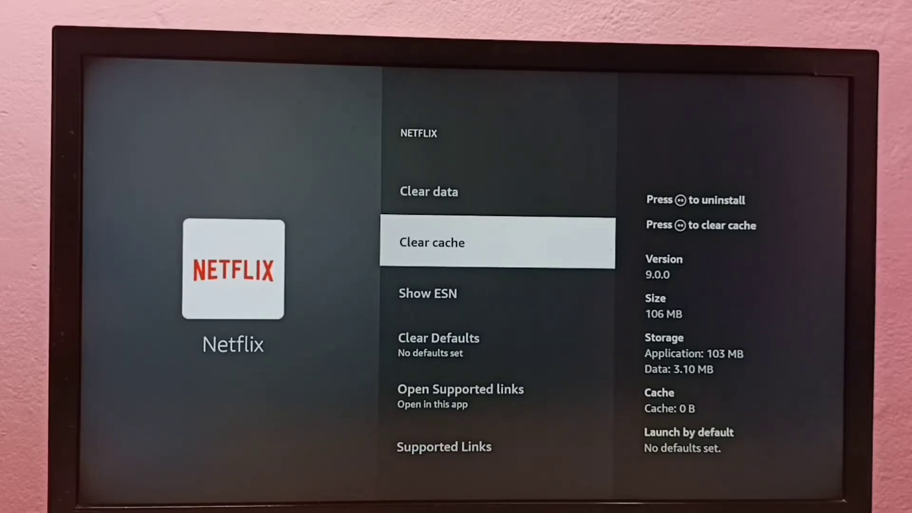
{"action": "scroll", "scroll_direction": "up", "scroll_amount": 3}
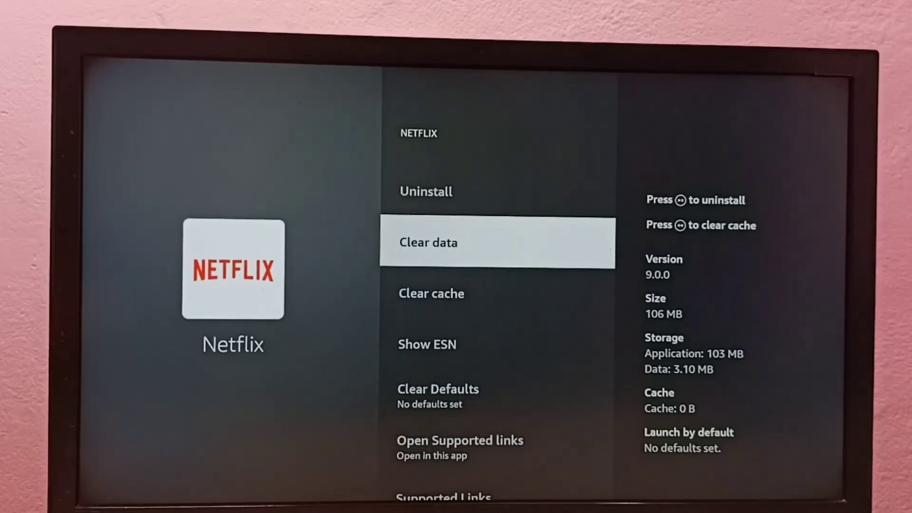
{"action": "scroll", "scroll_direction": "up", "scroll_amount": 3}
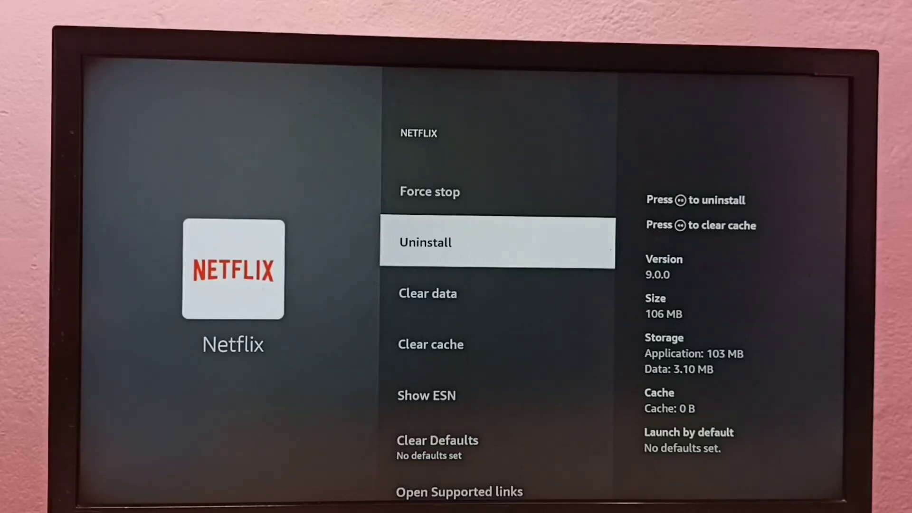
{"action": "scroll", "scroll_direction": "up", "scroll_amount": 3}
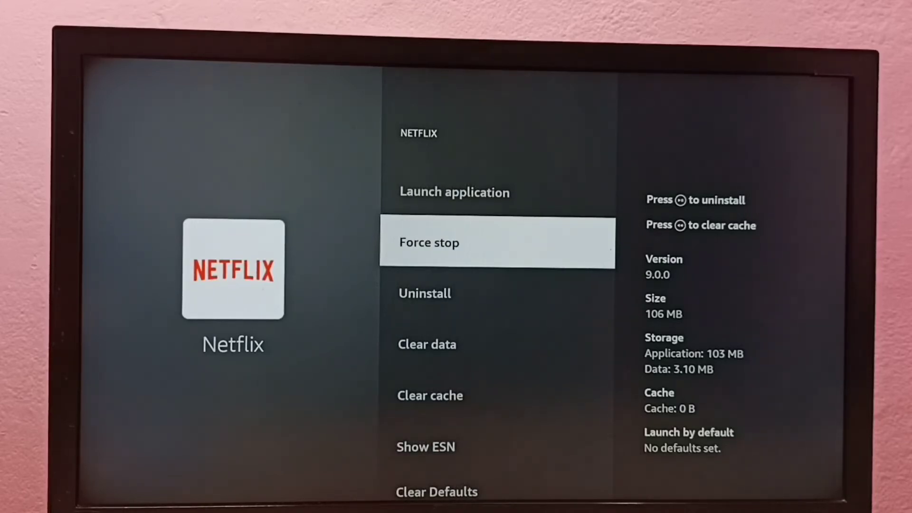
{"action": "scroll", "scroll_direction": "down", "scroll_amount": 3}
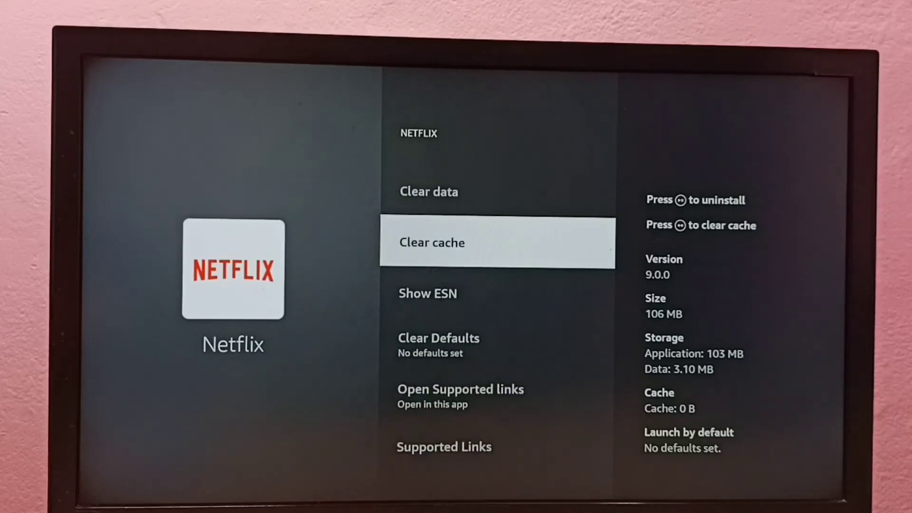